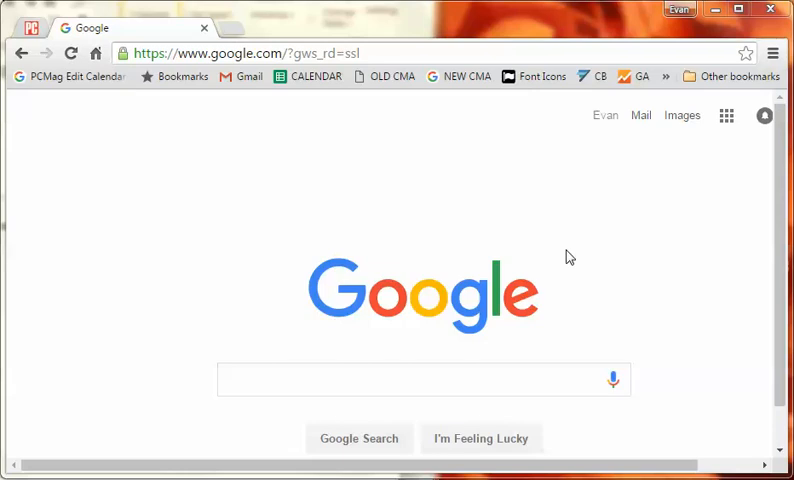
mouse_move(466, 187)
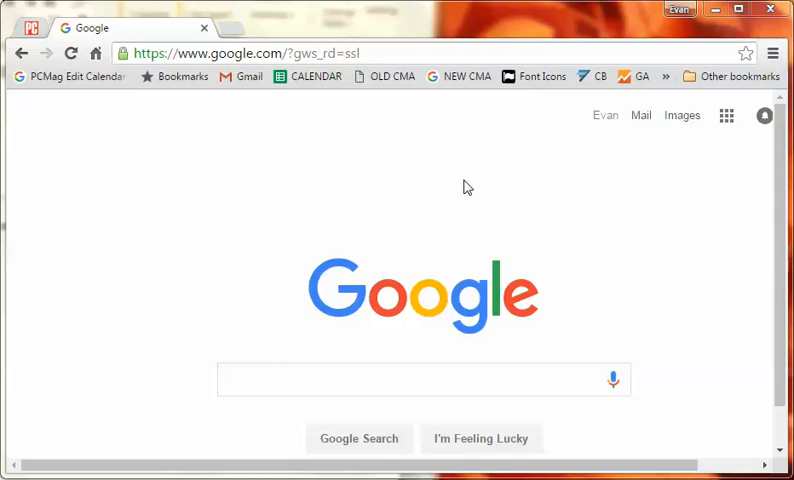
mouse_move(279, 169)
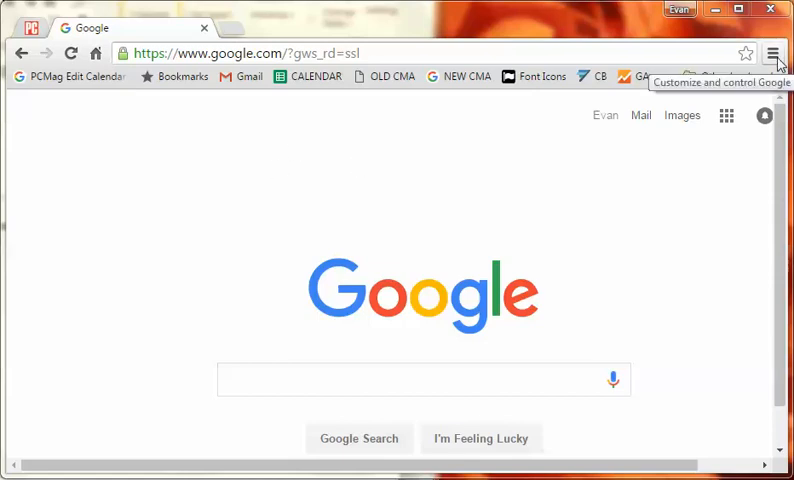
Open Chrome's Settings page from the main menu.
click(773, 53)
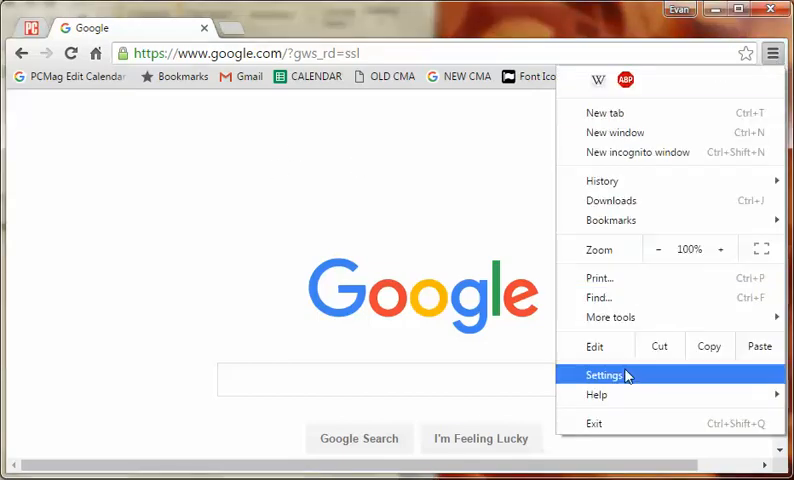
click(607, 375)
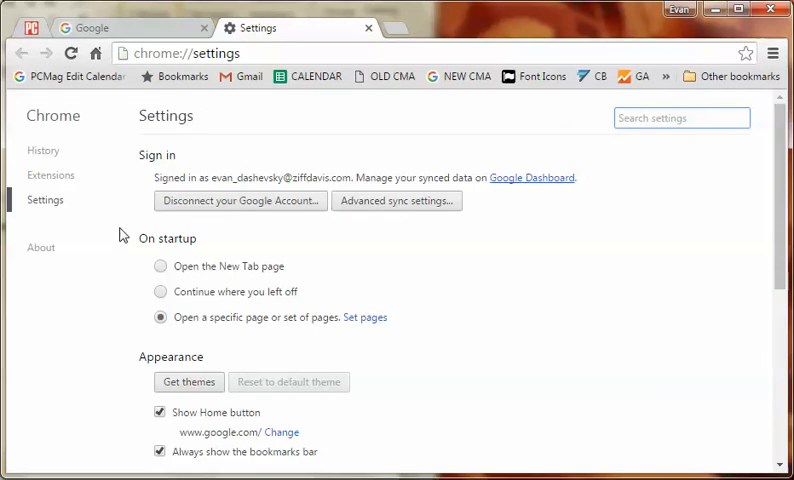
mouse_move(192, 249)
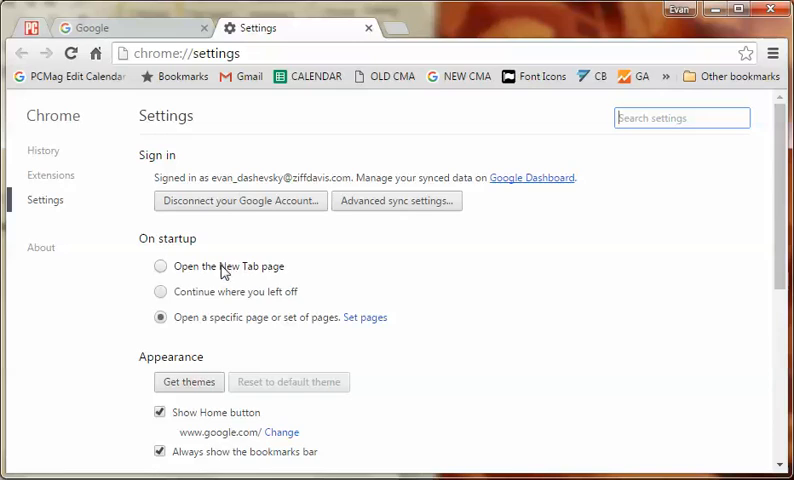
mouse_move(253, 278)
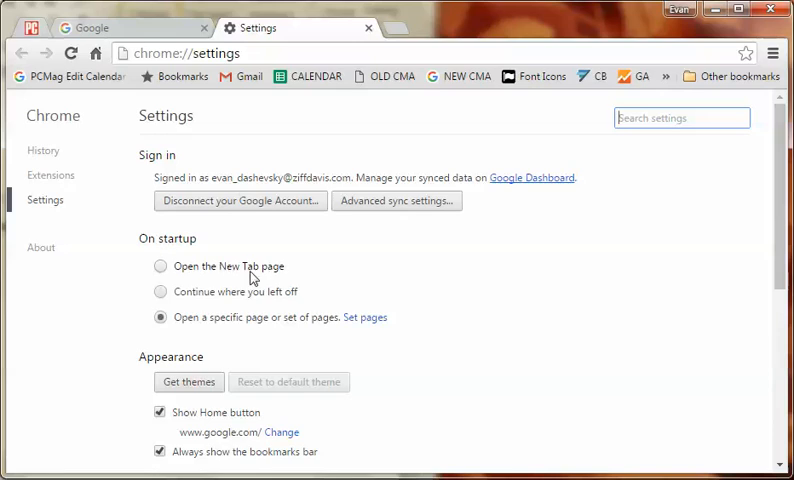
mouse_move(301, 296)
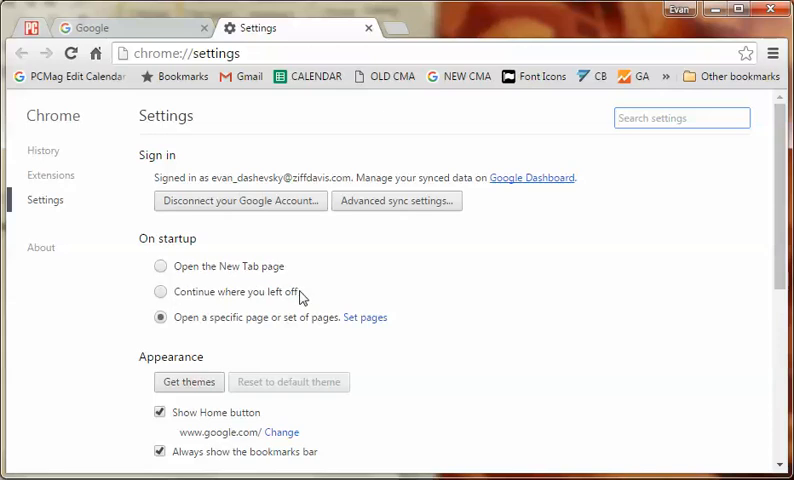
mouse_move(161, 318)
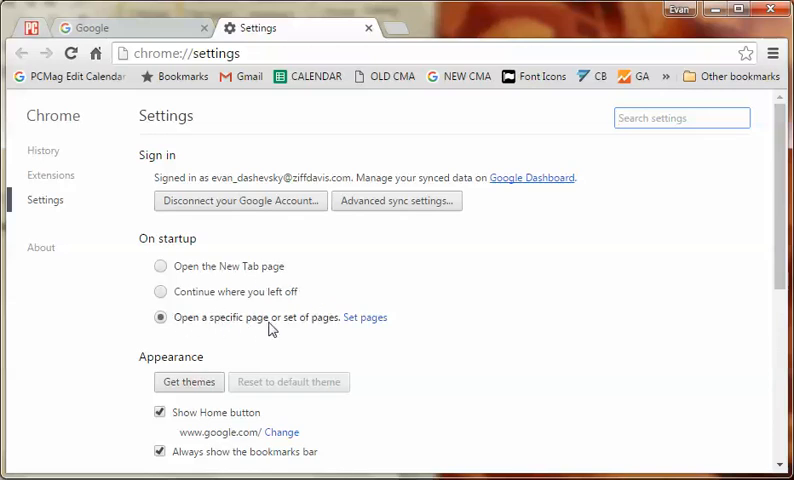
mouse_move(372, 328)
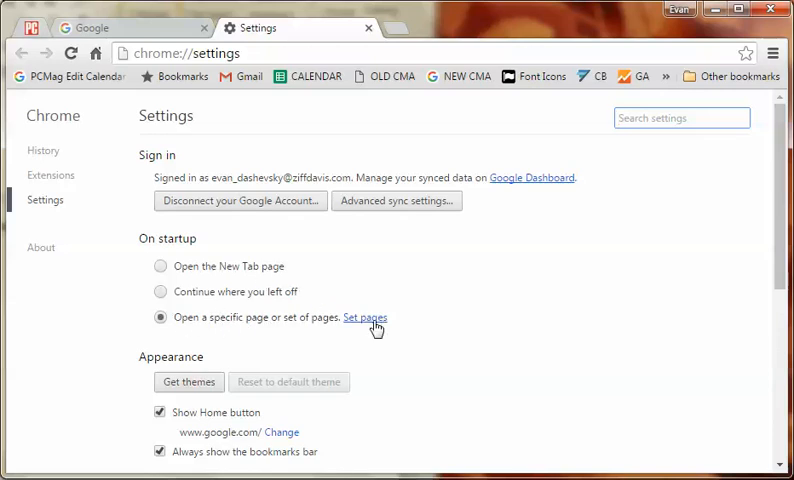
Open the Startup pages list and enter the pcmag.com address as a new page.
click(364, 317)
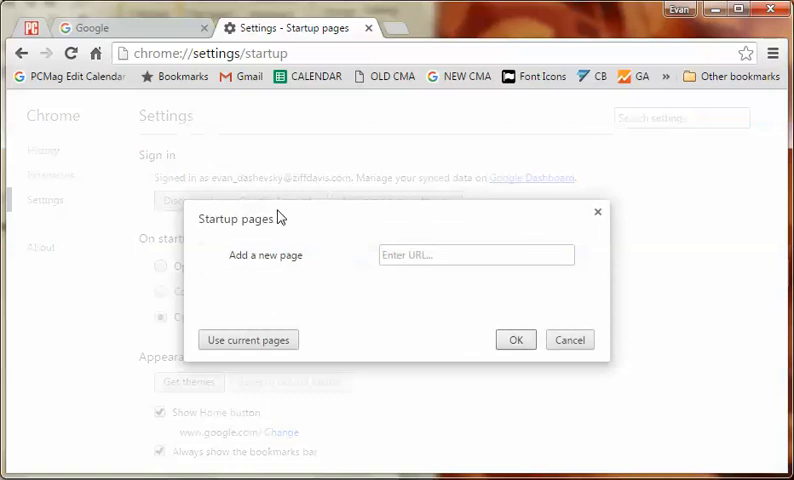
click(475, 254)
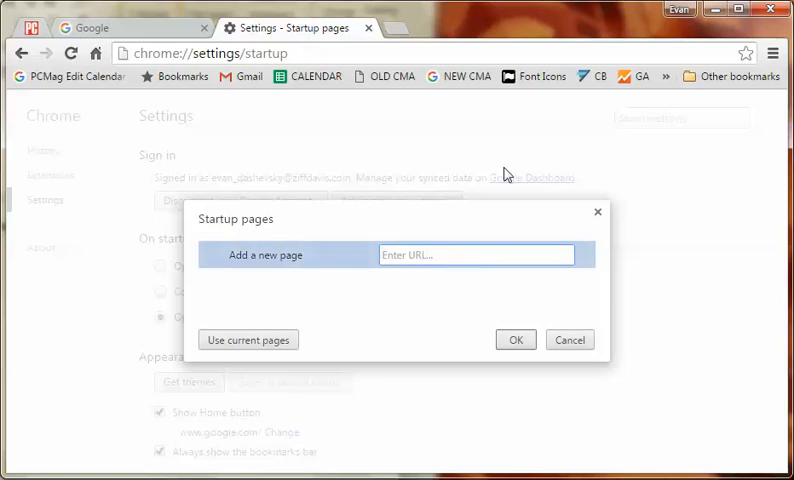
text(https)
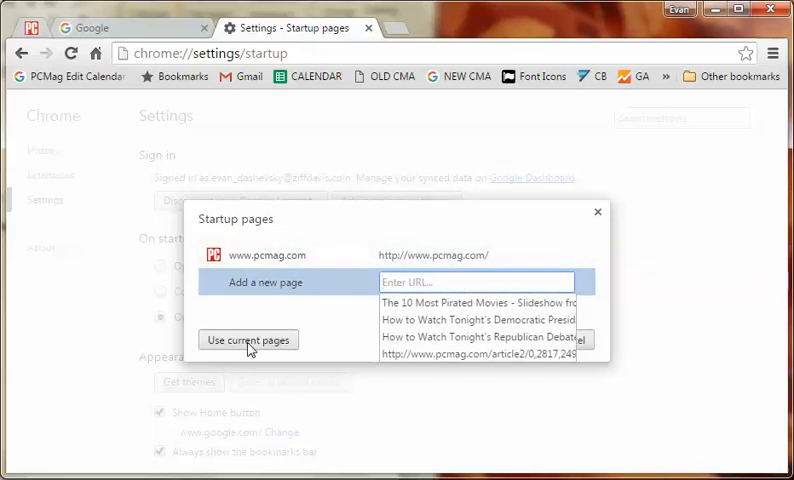
Replace the startup pages with all currently open tabs, from Mail through Google.
click(248, 340)
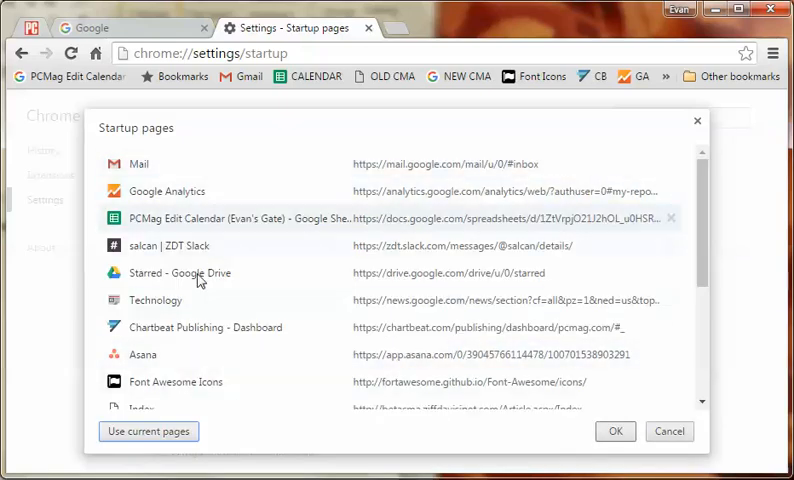
scroll(down, 3)
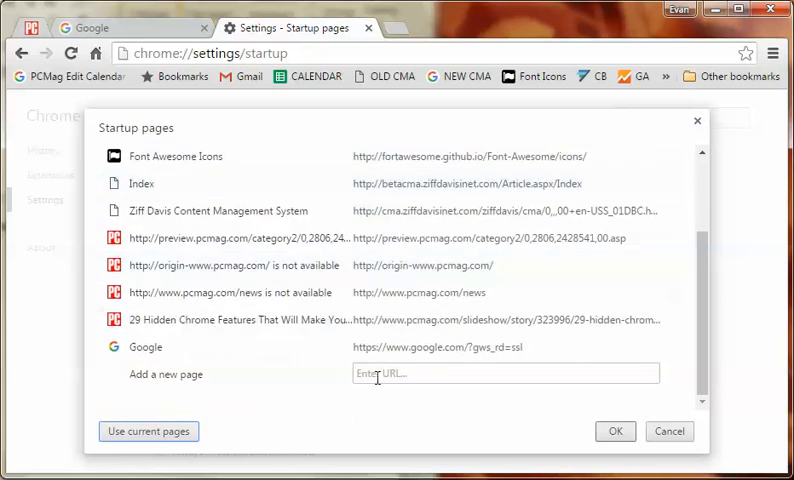
text(w)
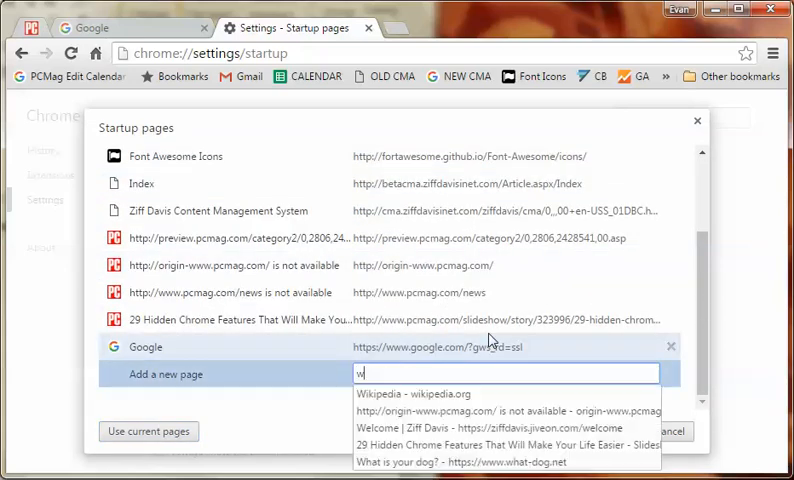
text(ww.wikipe)
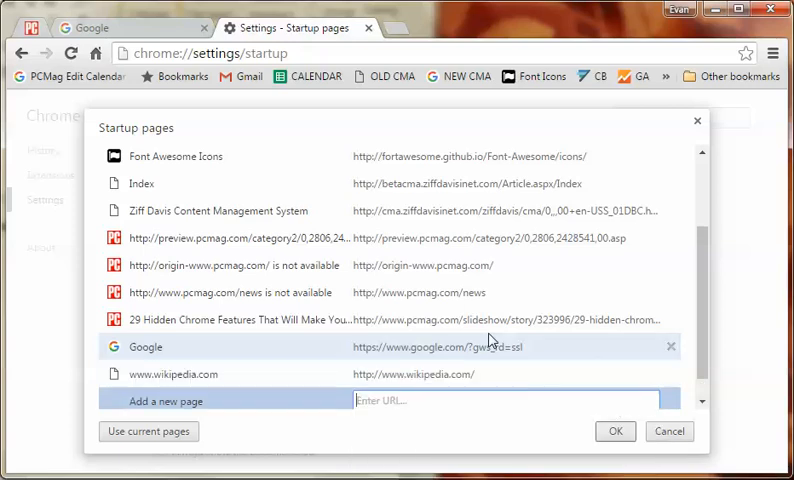
mouse_move(350, 306)
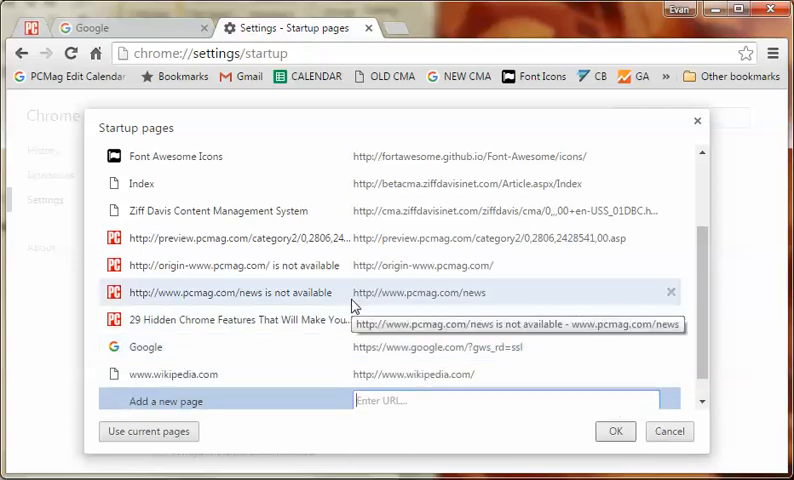